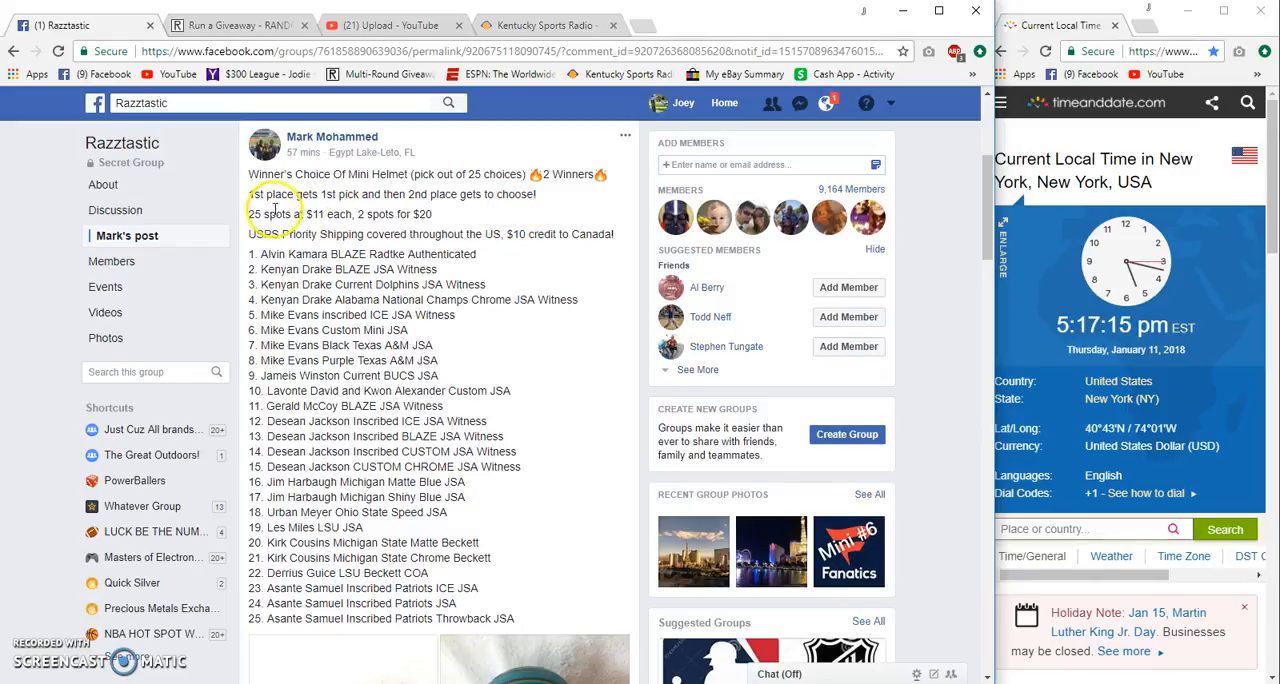
mouse_move(516, 212)
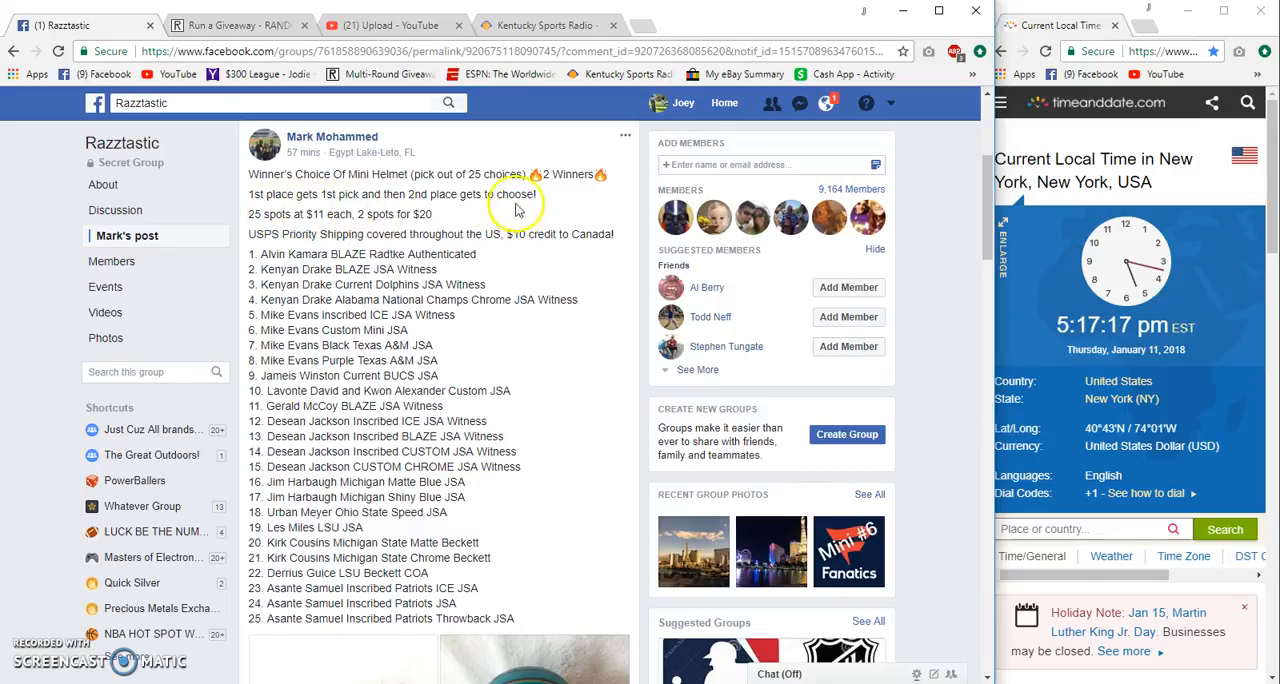
scroll(down, 3)
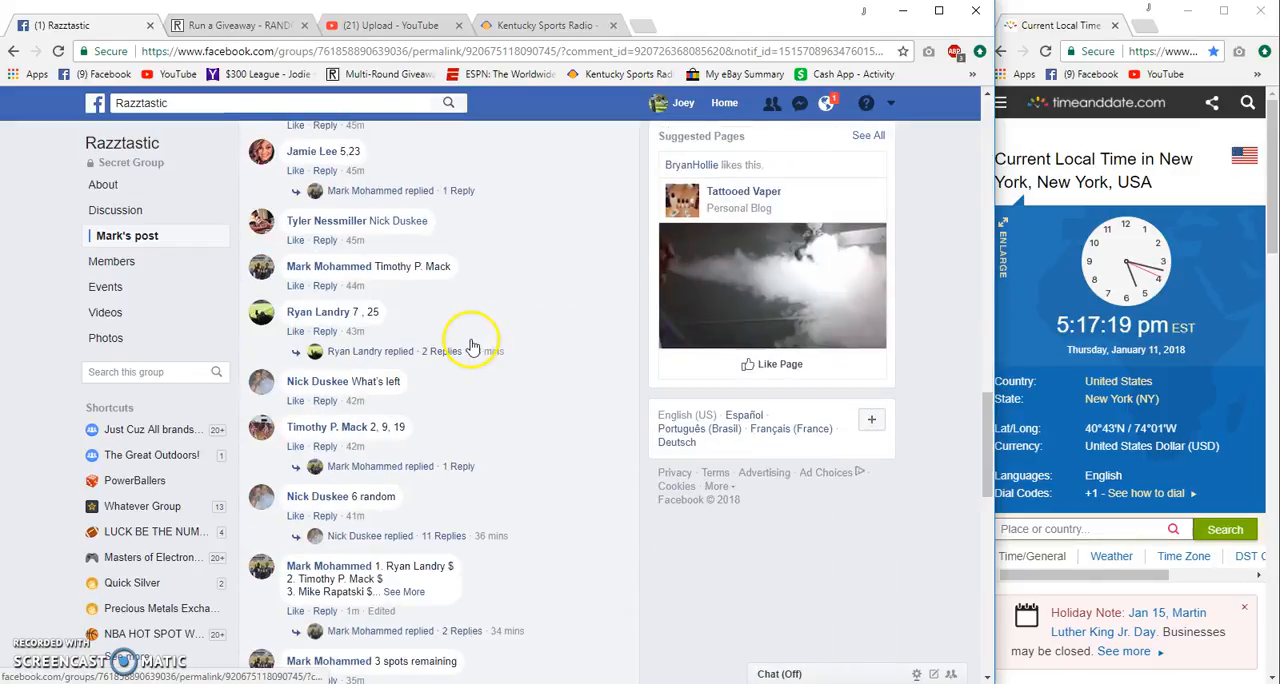
scroll(down, 3)
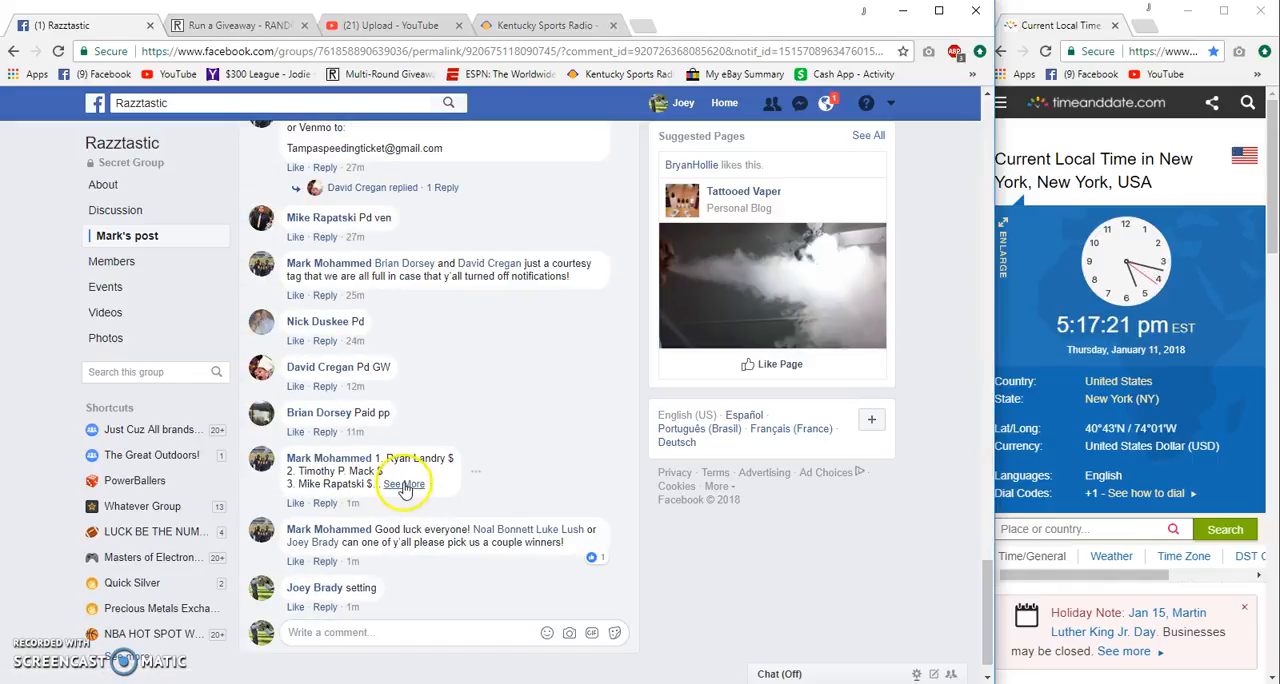
click(404, 484)
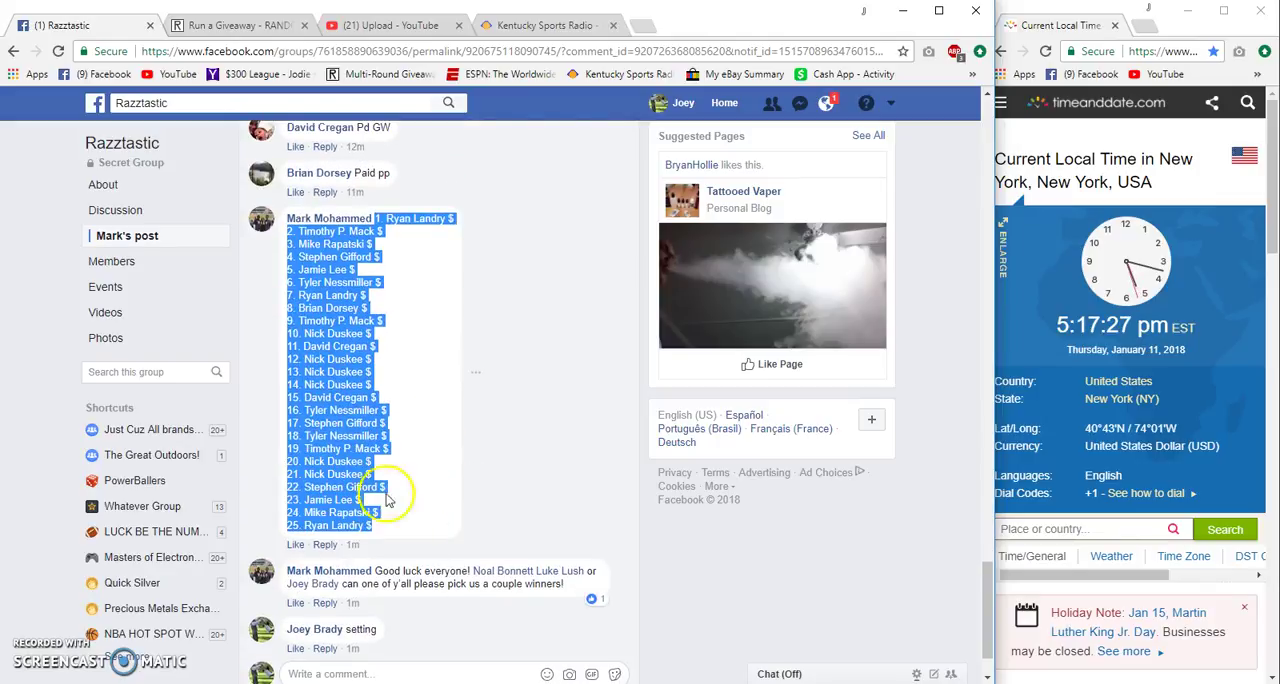
scroll(down, 3)
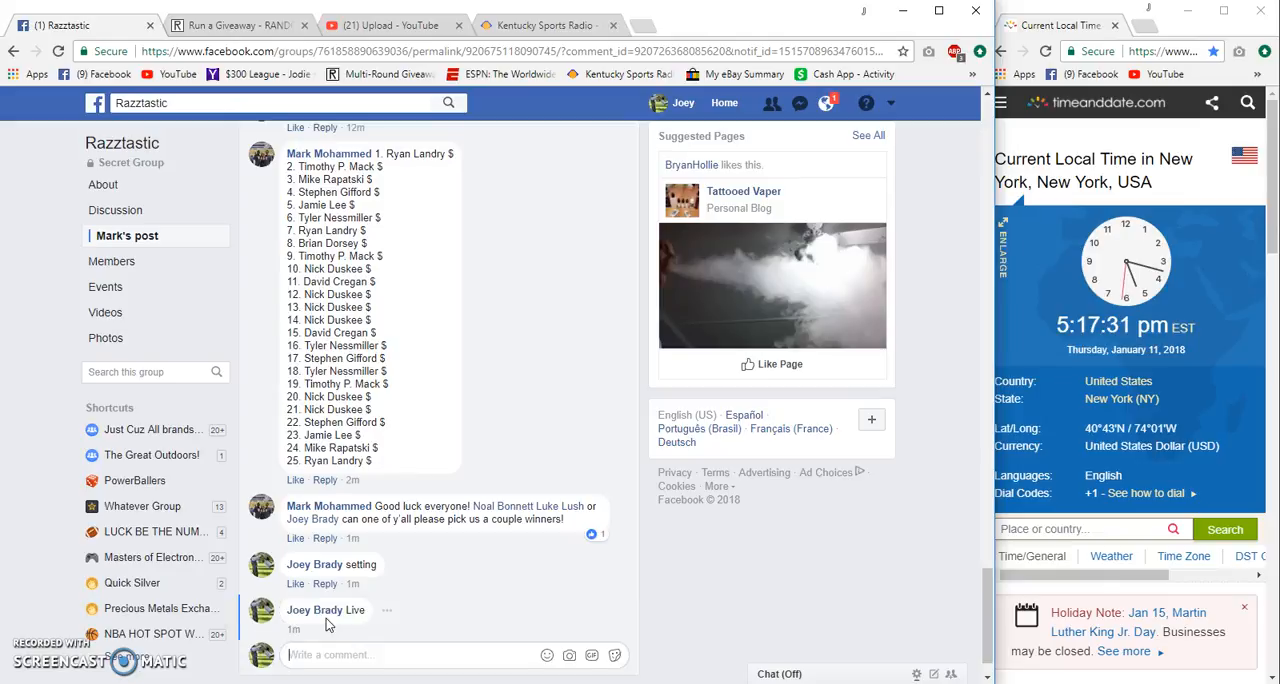
scroll(down, 3)
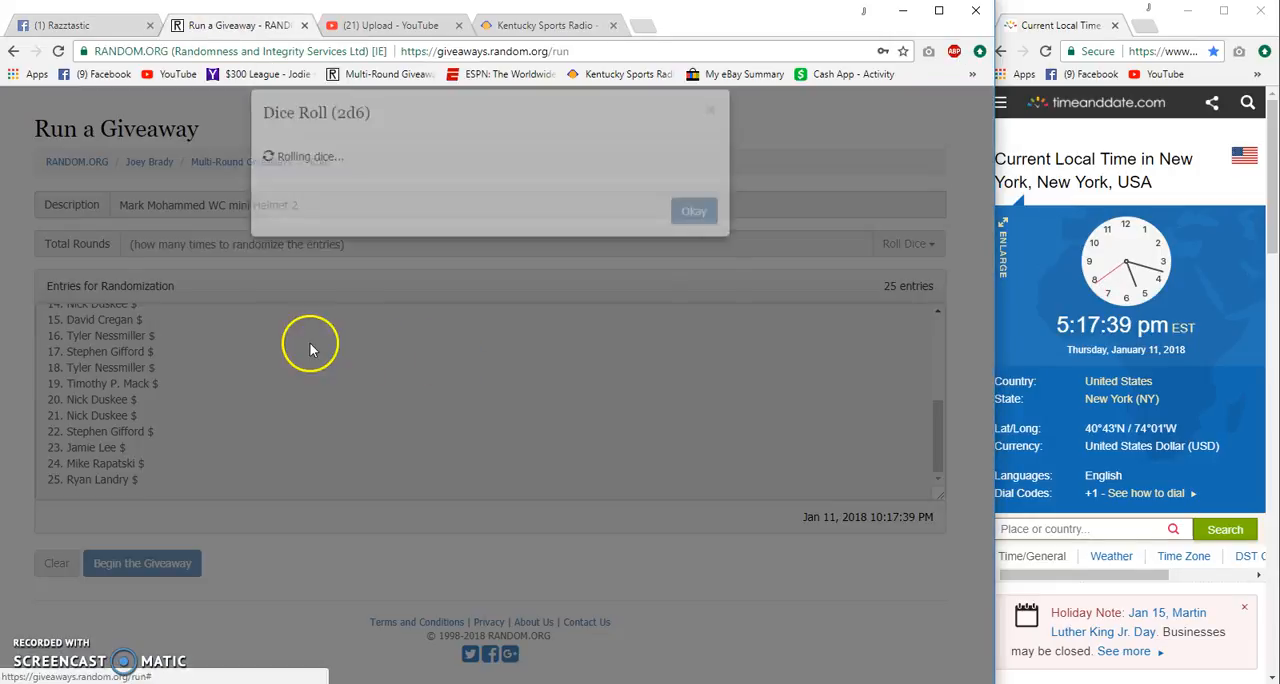
Accept the rolled round count, begin the giveaway and advance it through Round #9
click(694, 212)
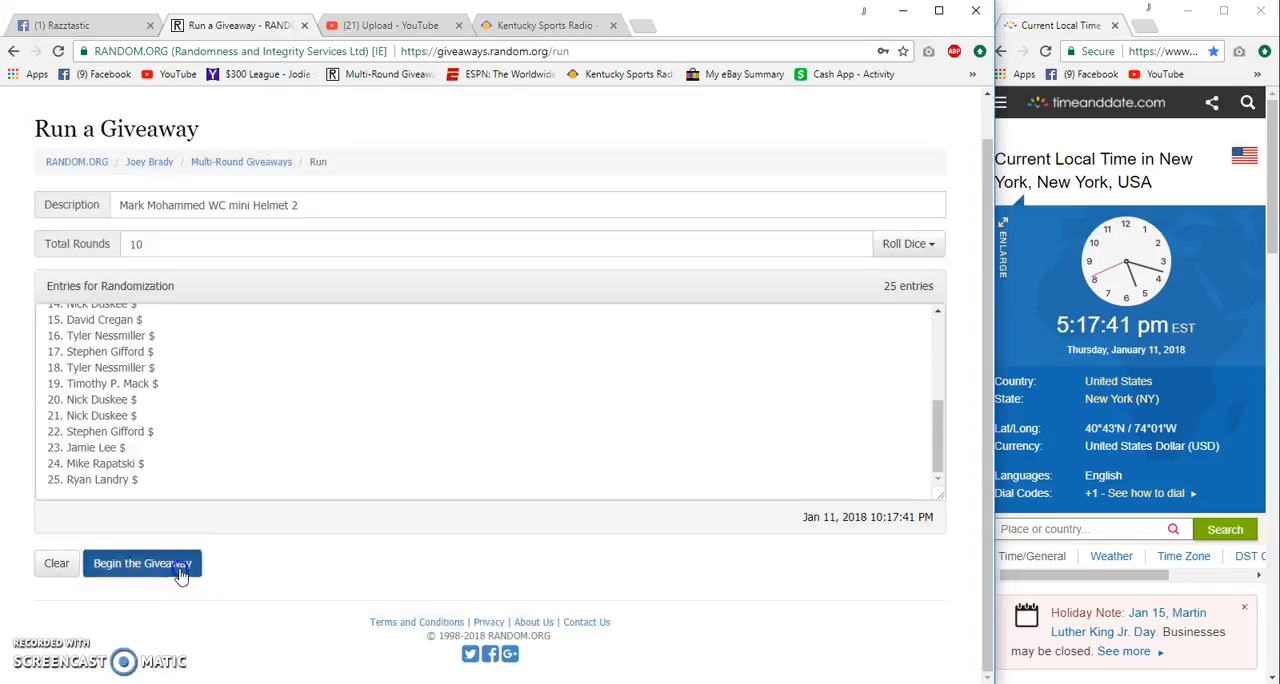
click(142, 564)
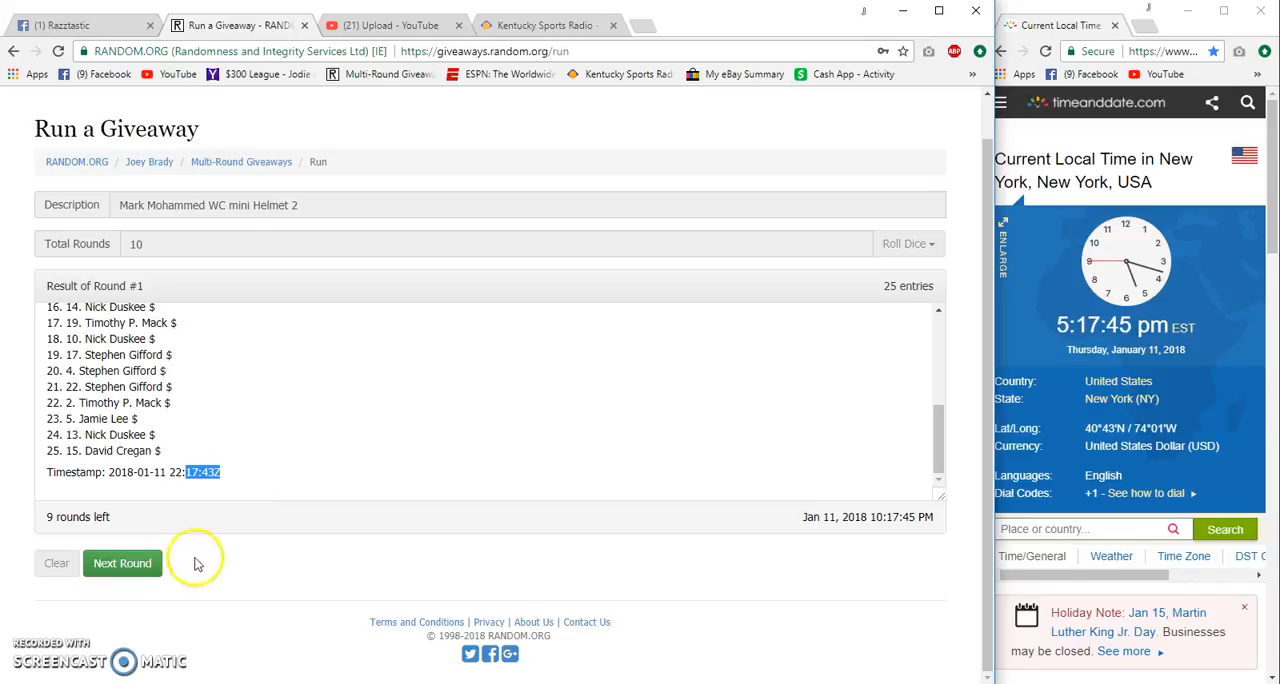
click(122, 564)
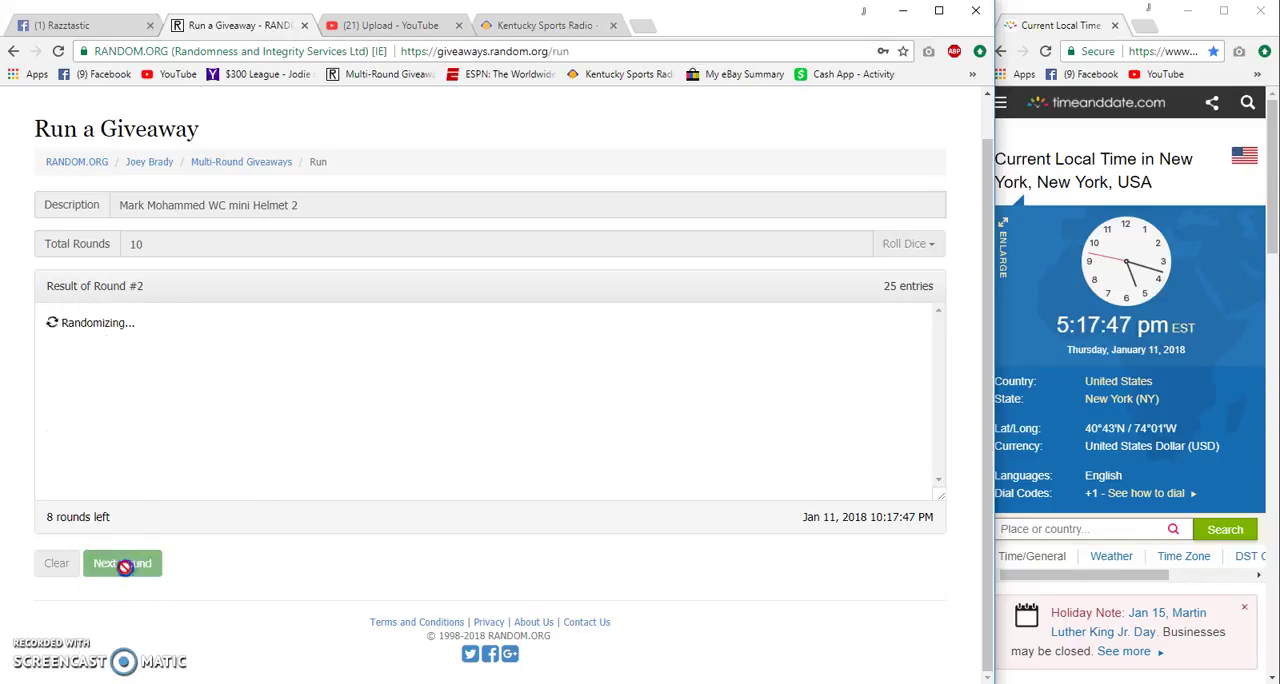
click(122, 564)
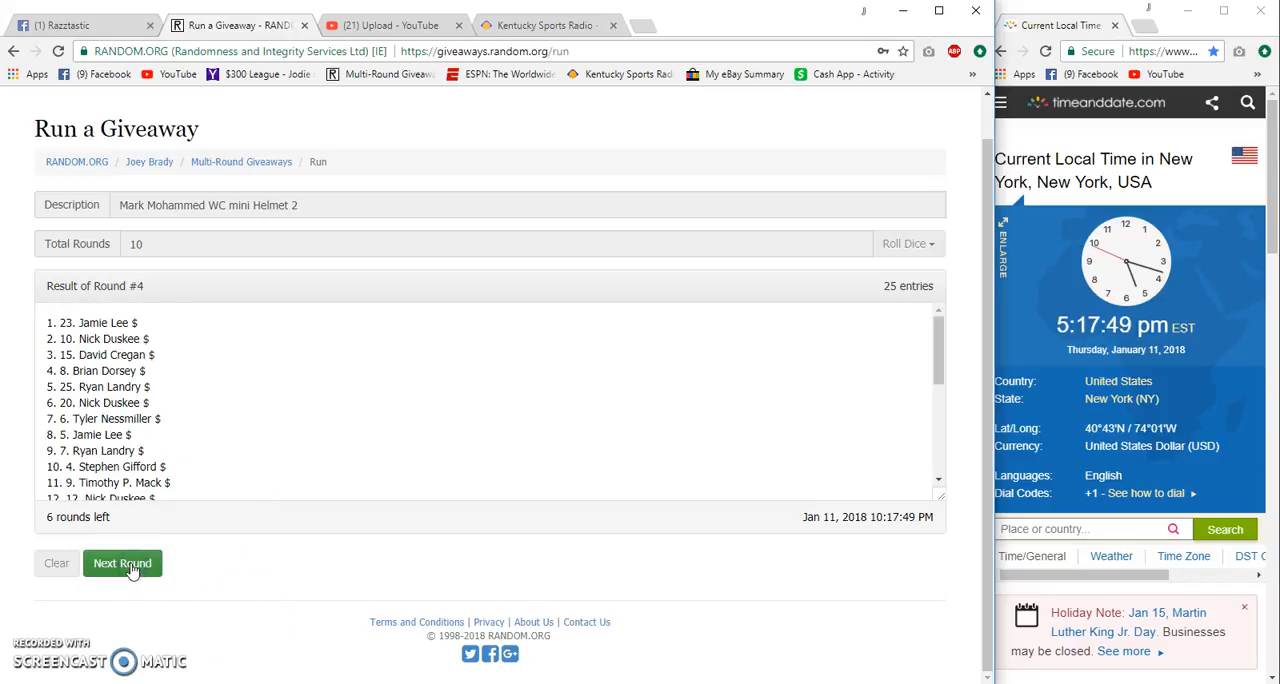
click(122, 564)
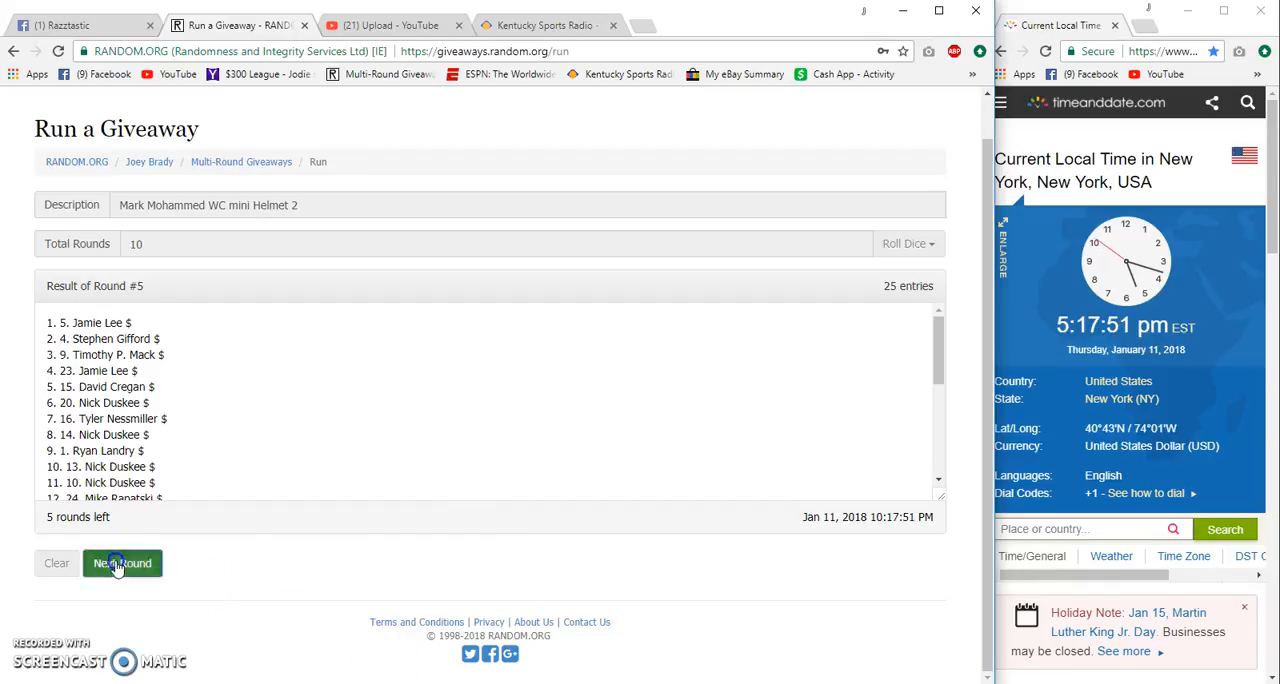
click(122, 564)
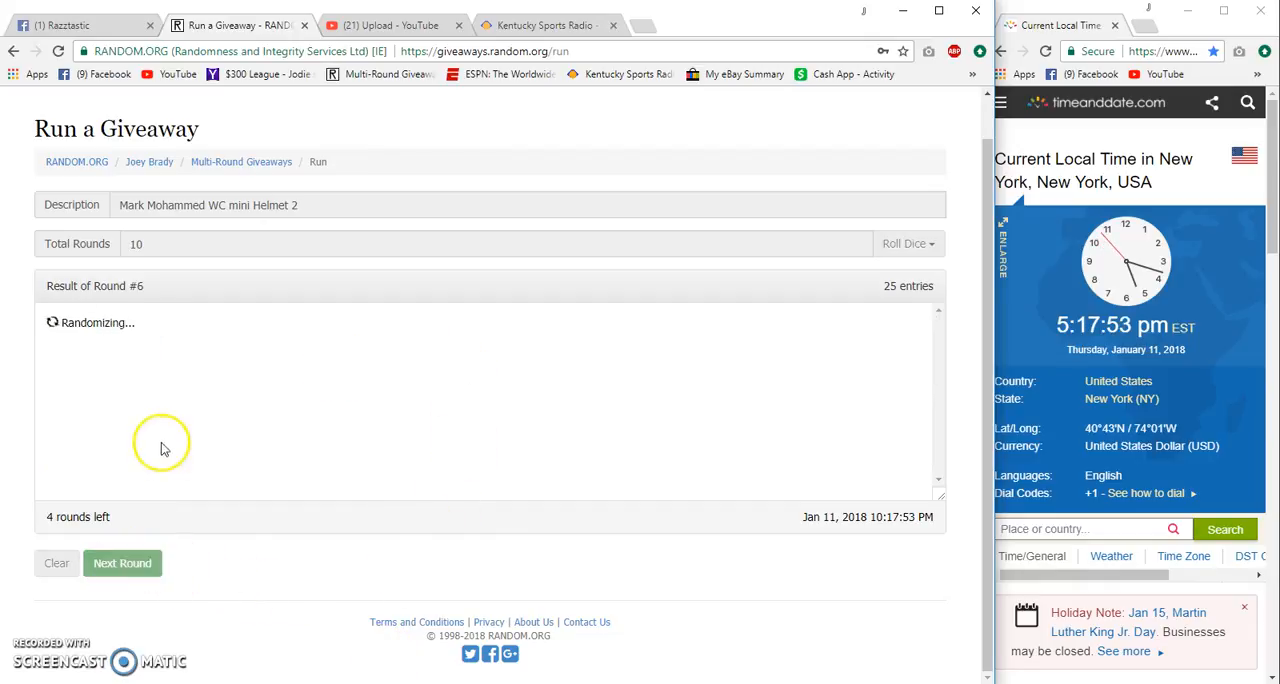
click(122, 564)
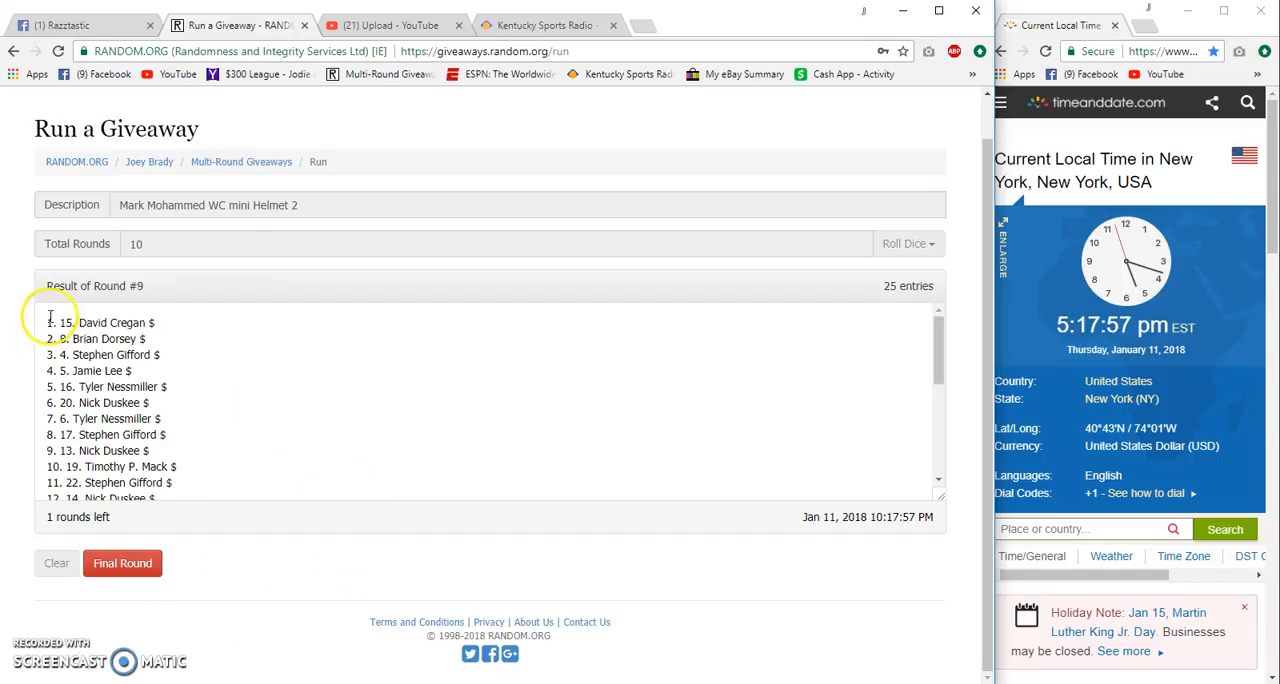
scroll(down, 3)
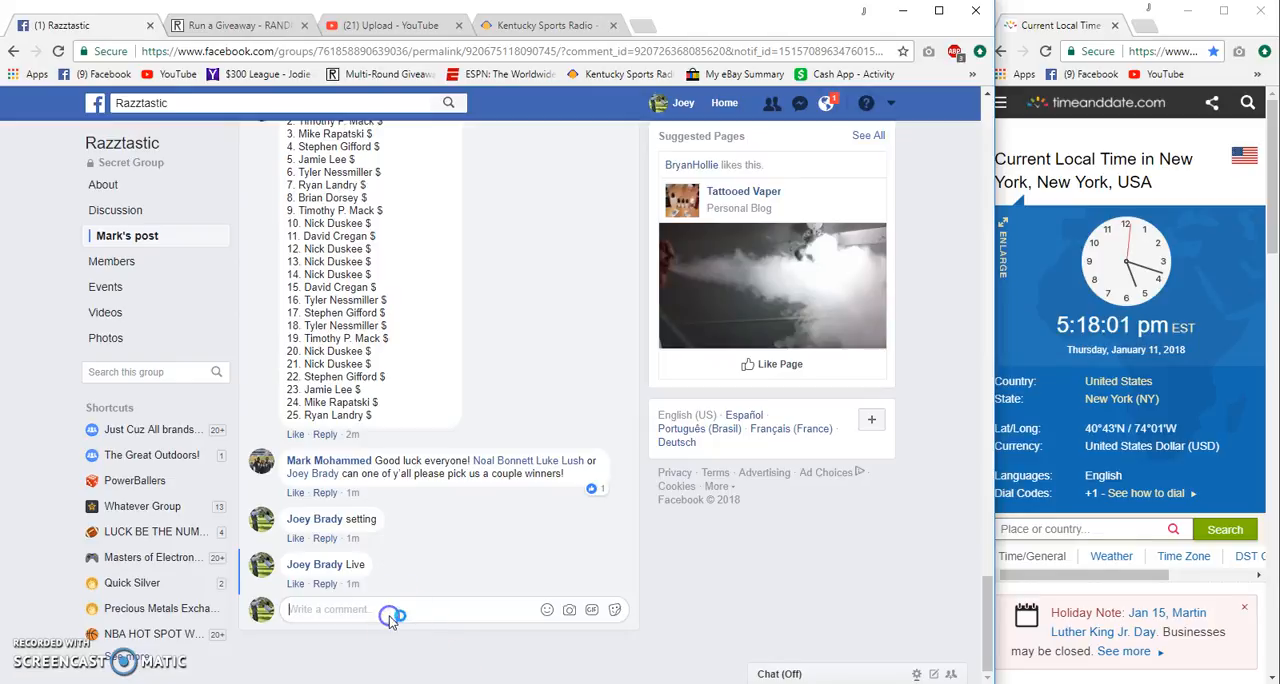
Post a 'Good luck' comment on the Facebook giveaway post for the final round
text(Good lc)
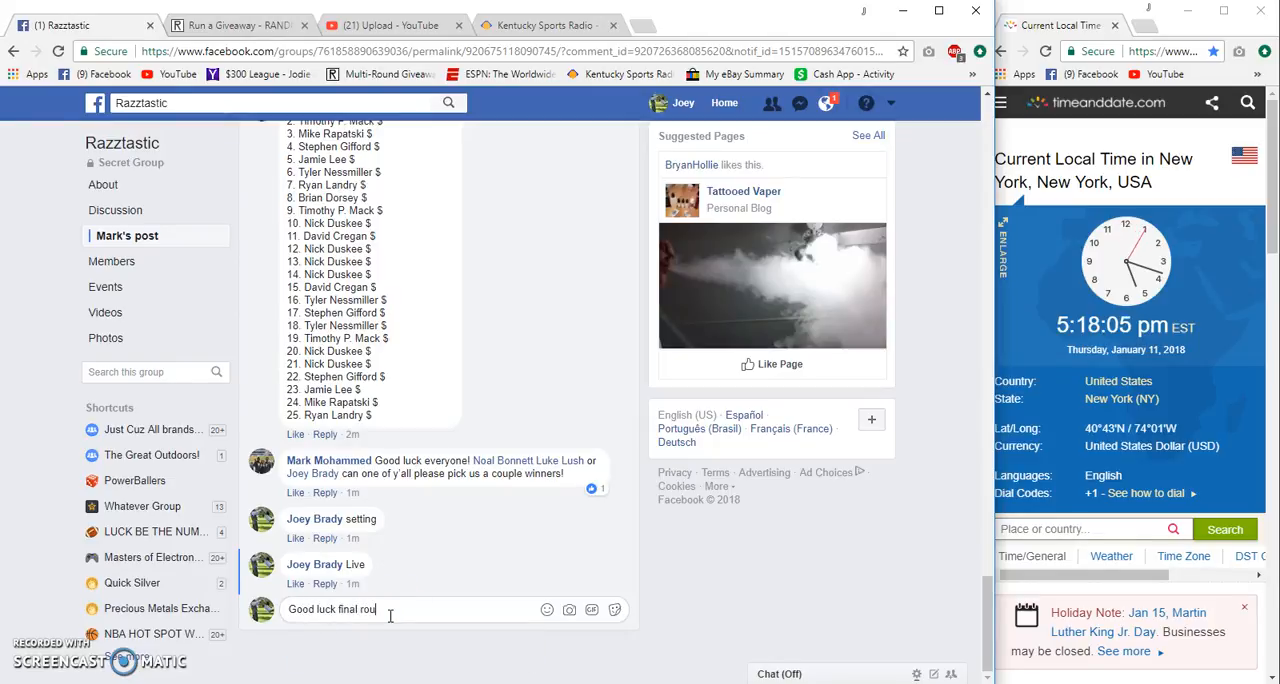
key(Enter)
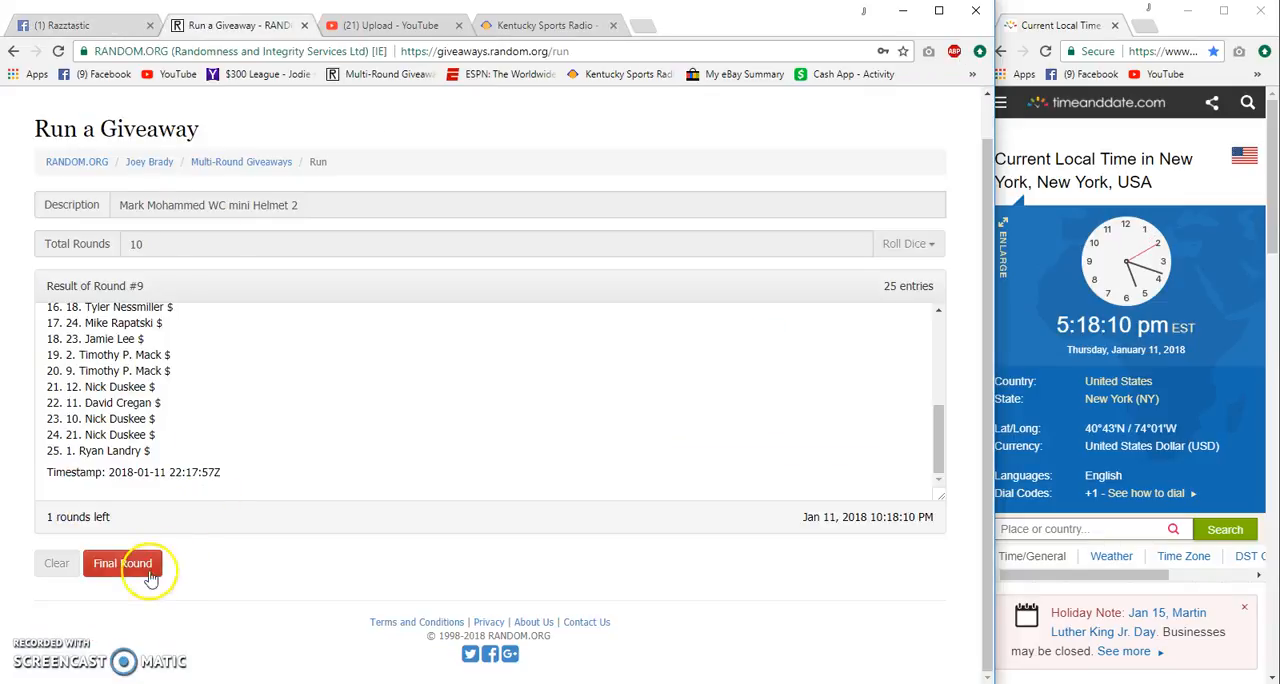
Run the final tenth round and open the giveaway's verification page (code othmbz)
click(122, 564)
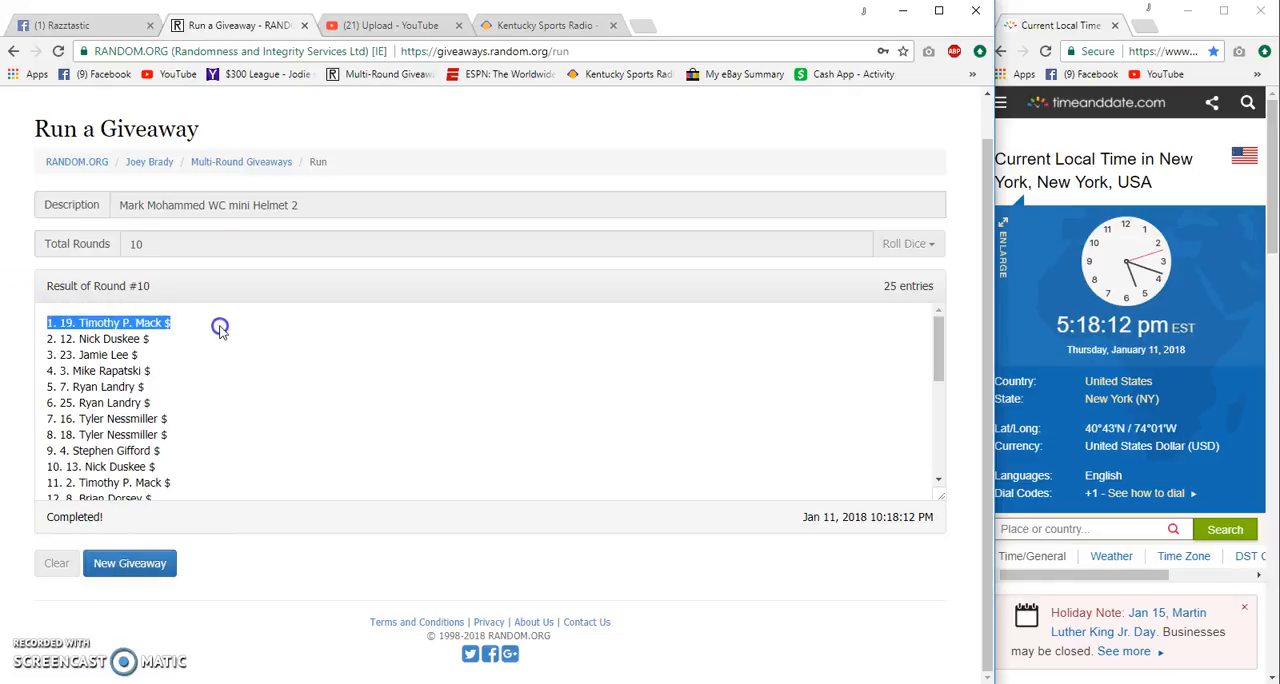
scroll(down, 3)
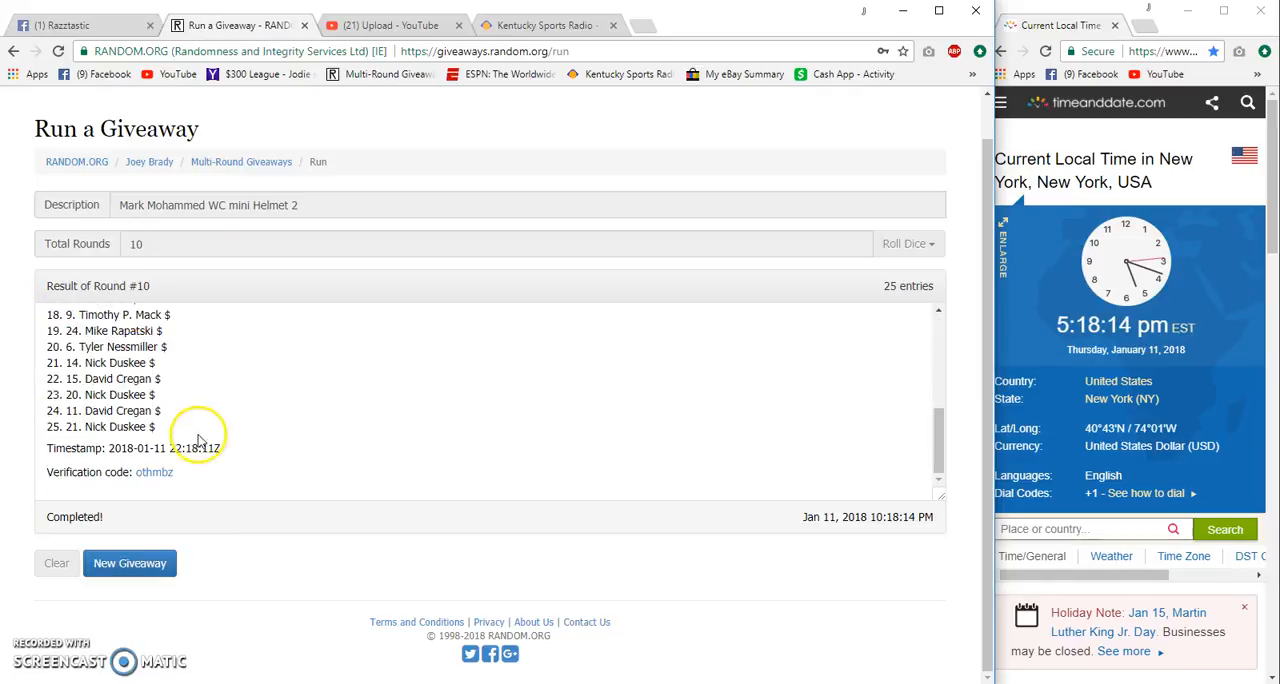
click(152, 472)
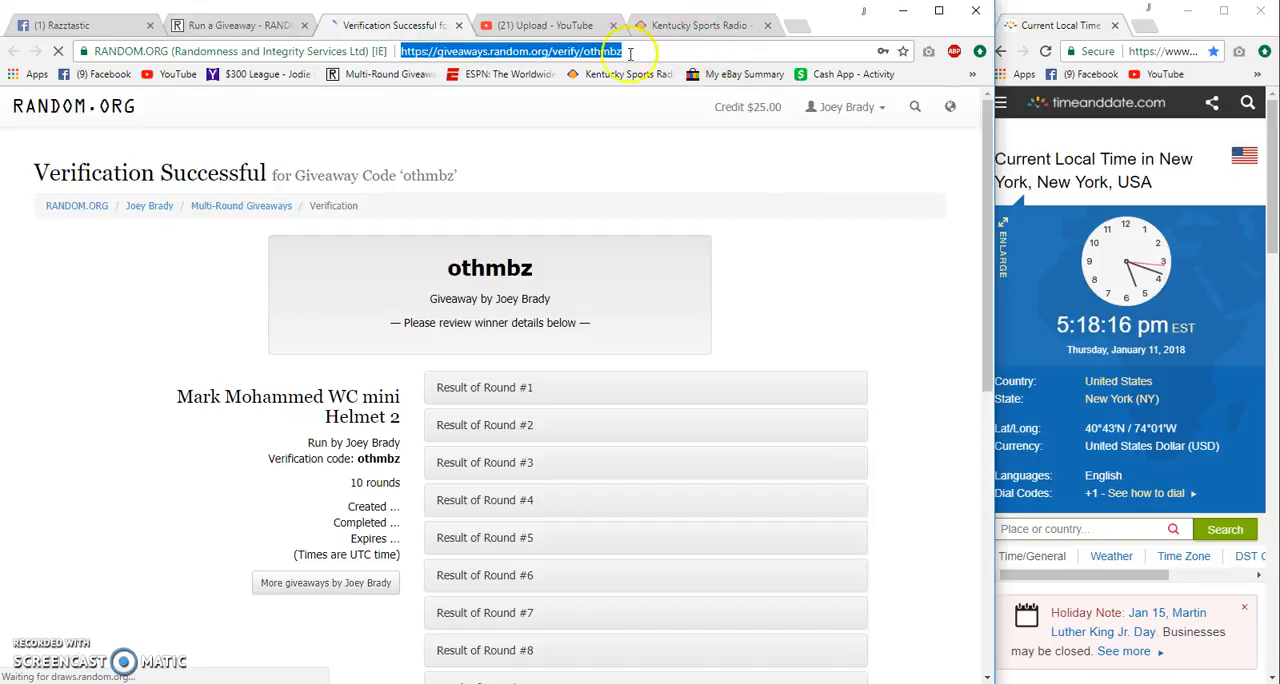